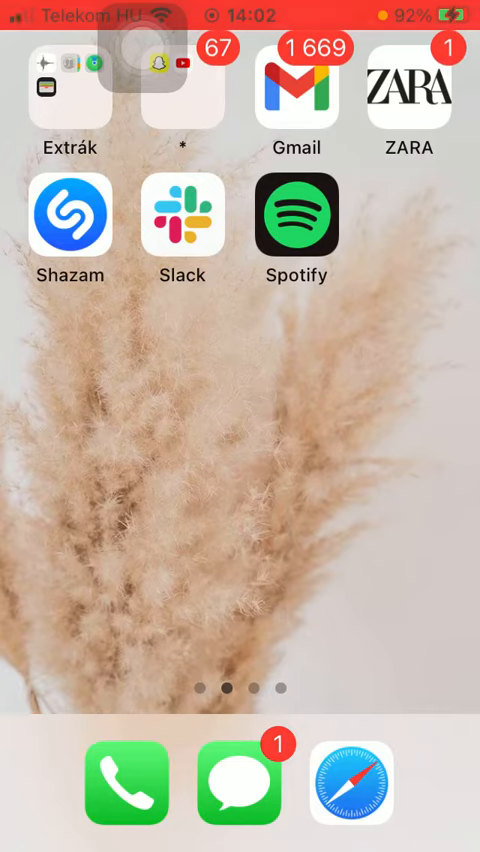
- Launch Spotify from the home screen and browse the Home feed toward the Chill Hits playlist
left_click(296, 222)
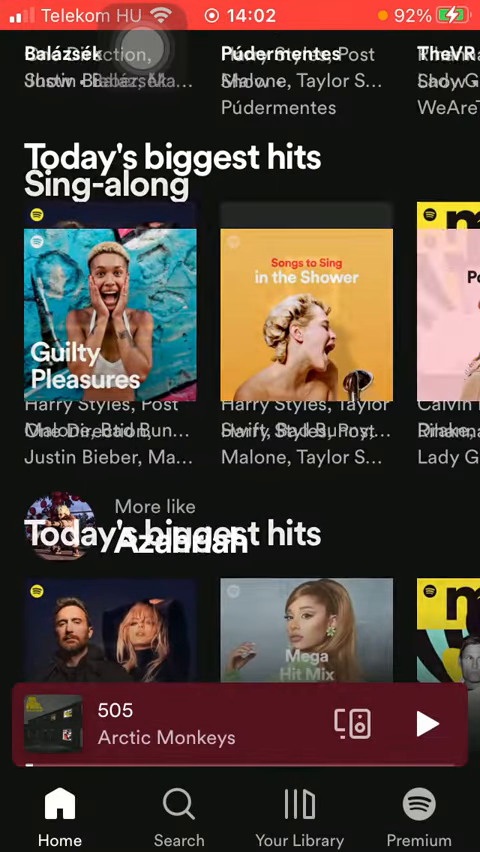
scroll("down", 3)
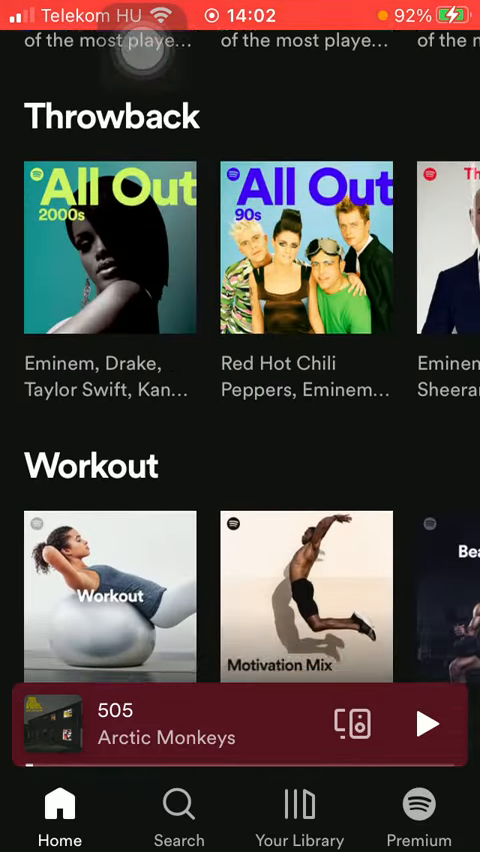
scroll("up", 3)
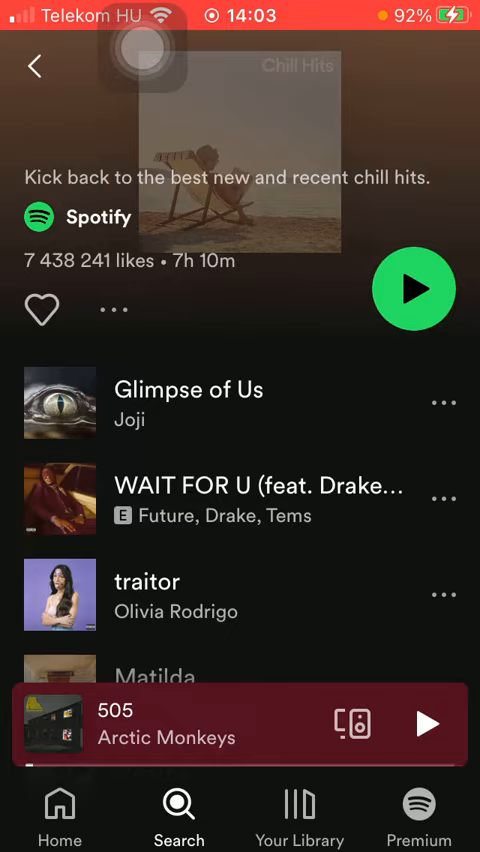
left_click(444, 404)
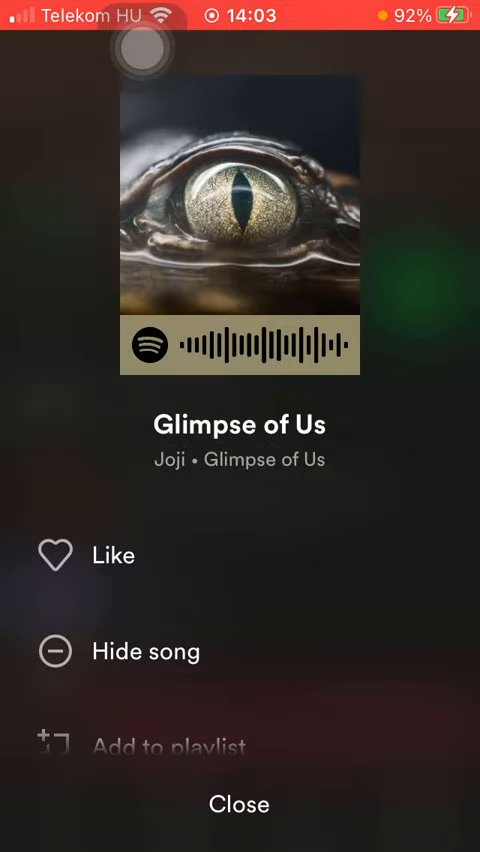
scroll("up", 3)
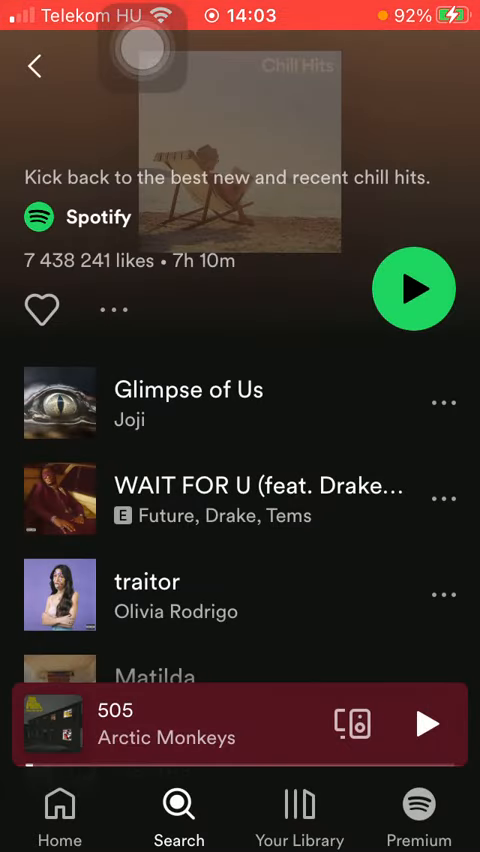
- Bring up the options sheet for the track Glimpse of Us and choose Share
left_click(444, 404)
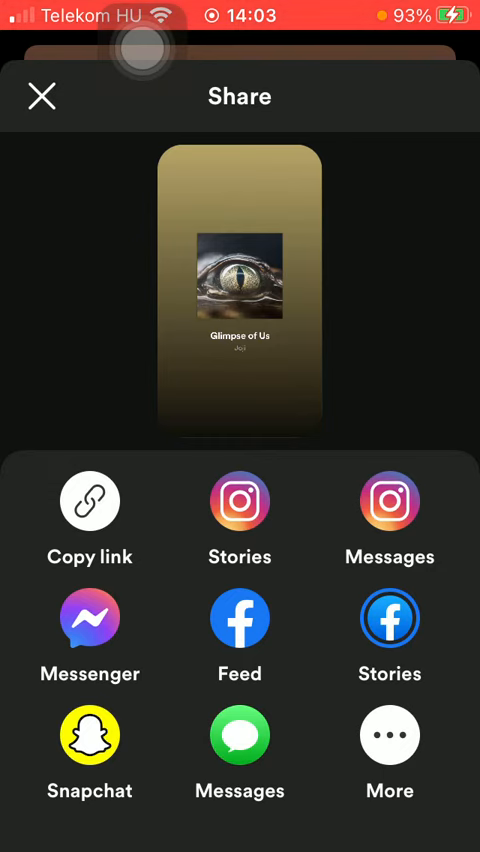
- Choose More to bring up the iOS system share sheet listing AirDrop, Notes and Snapchat
left_click(390, 736)
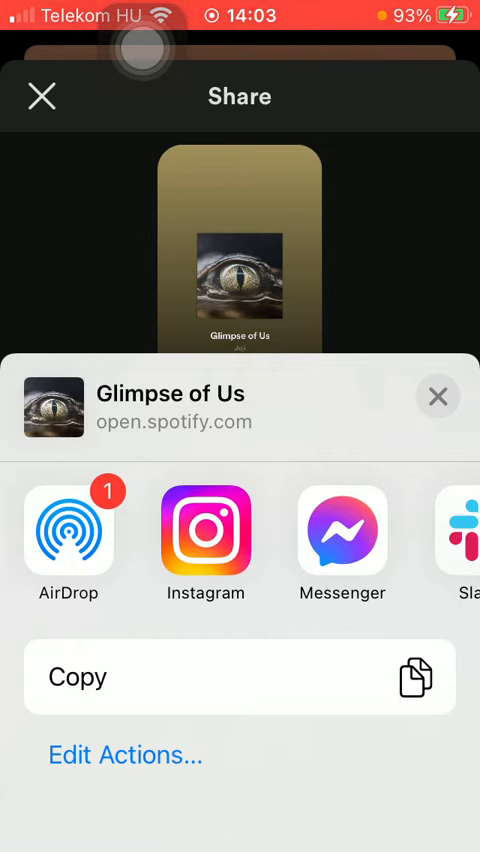
scroll("left", 3)
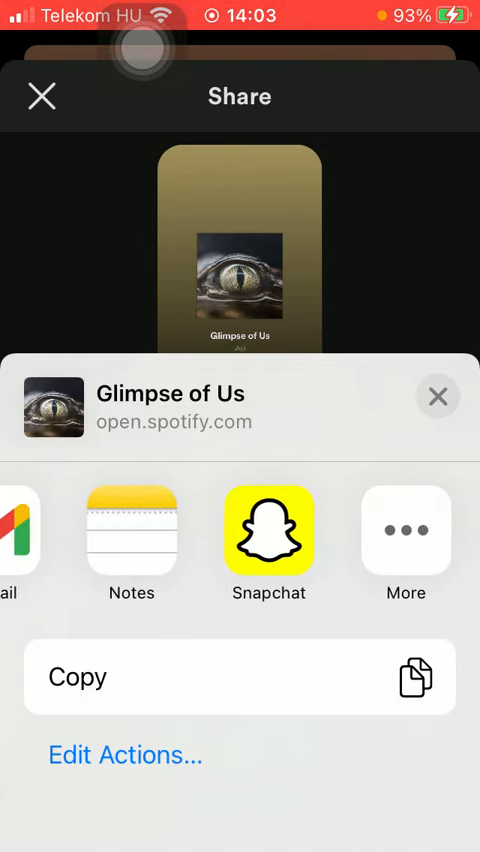